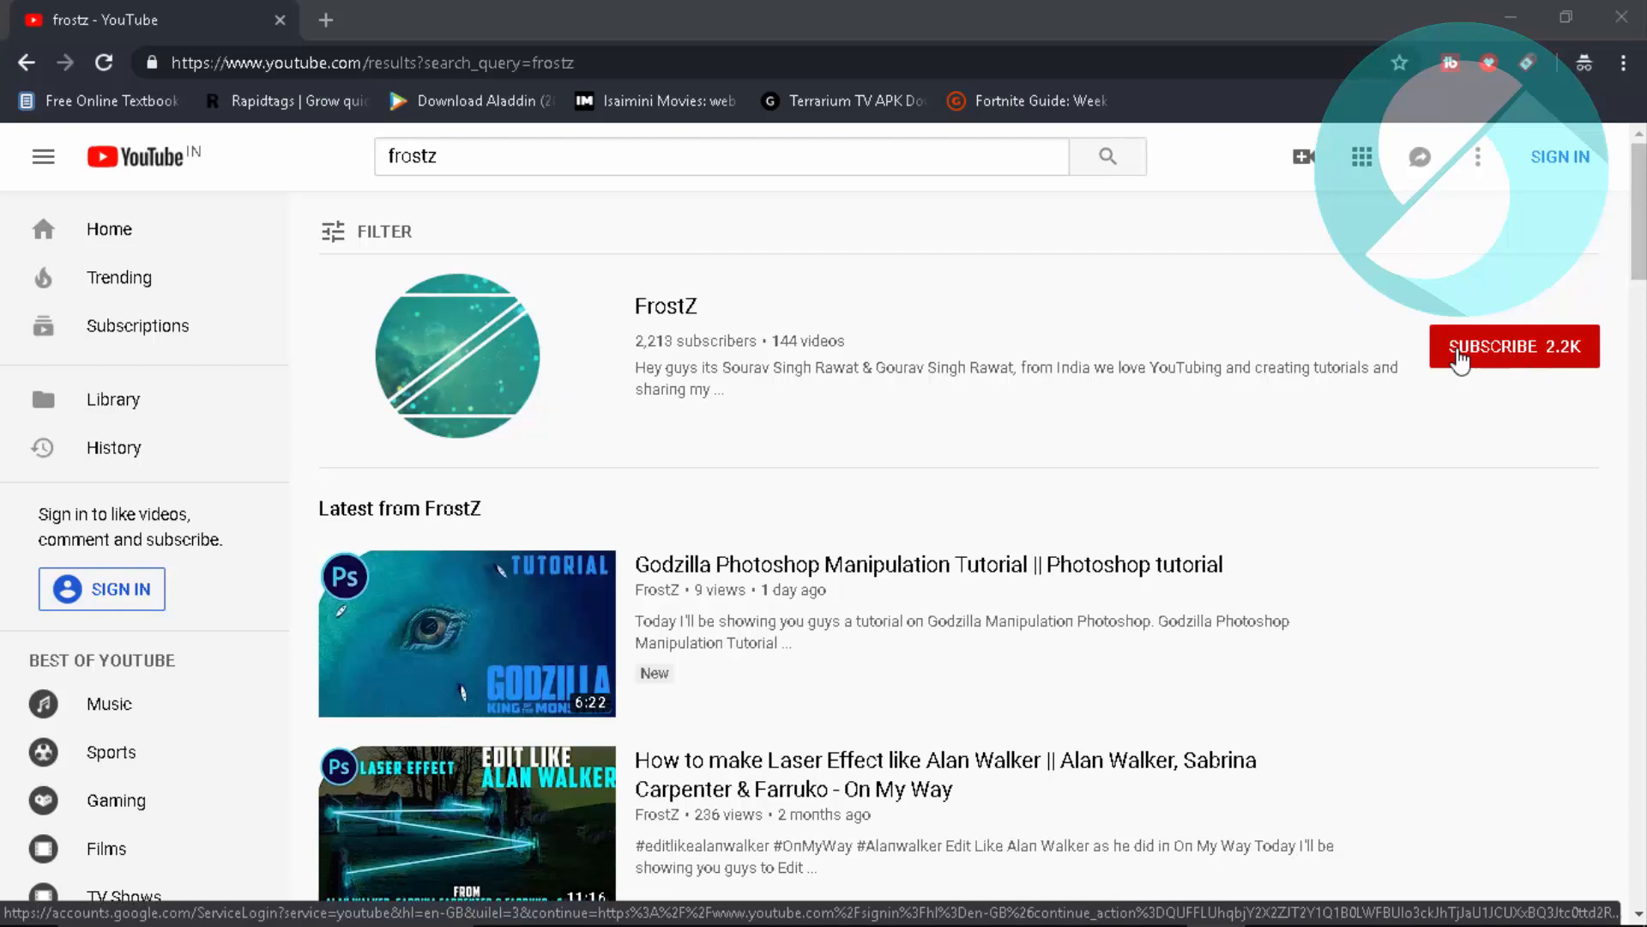
pyautogui.moveTo(511, 375)
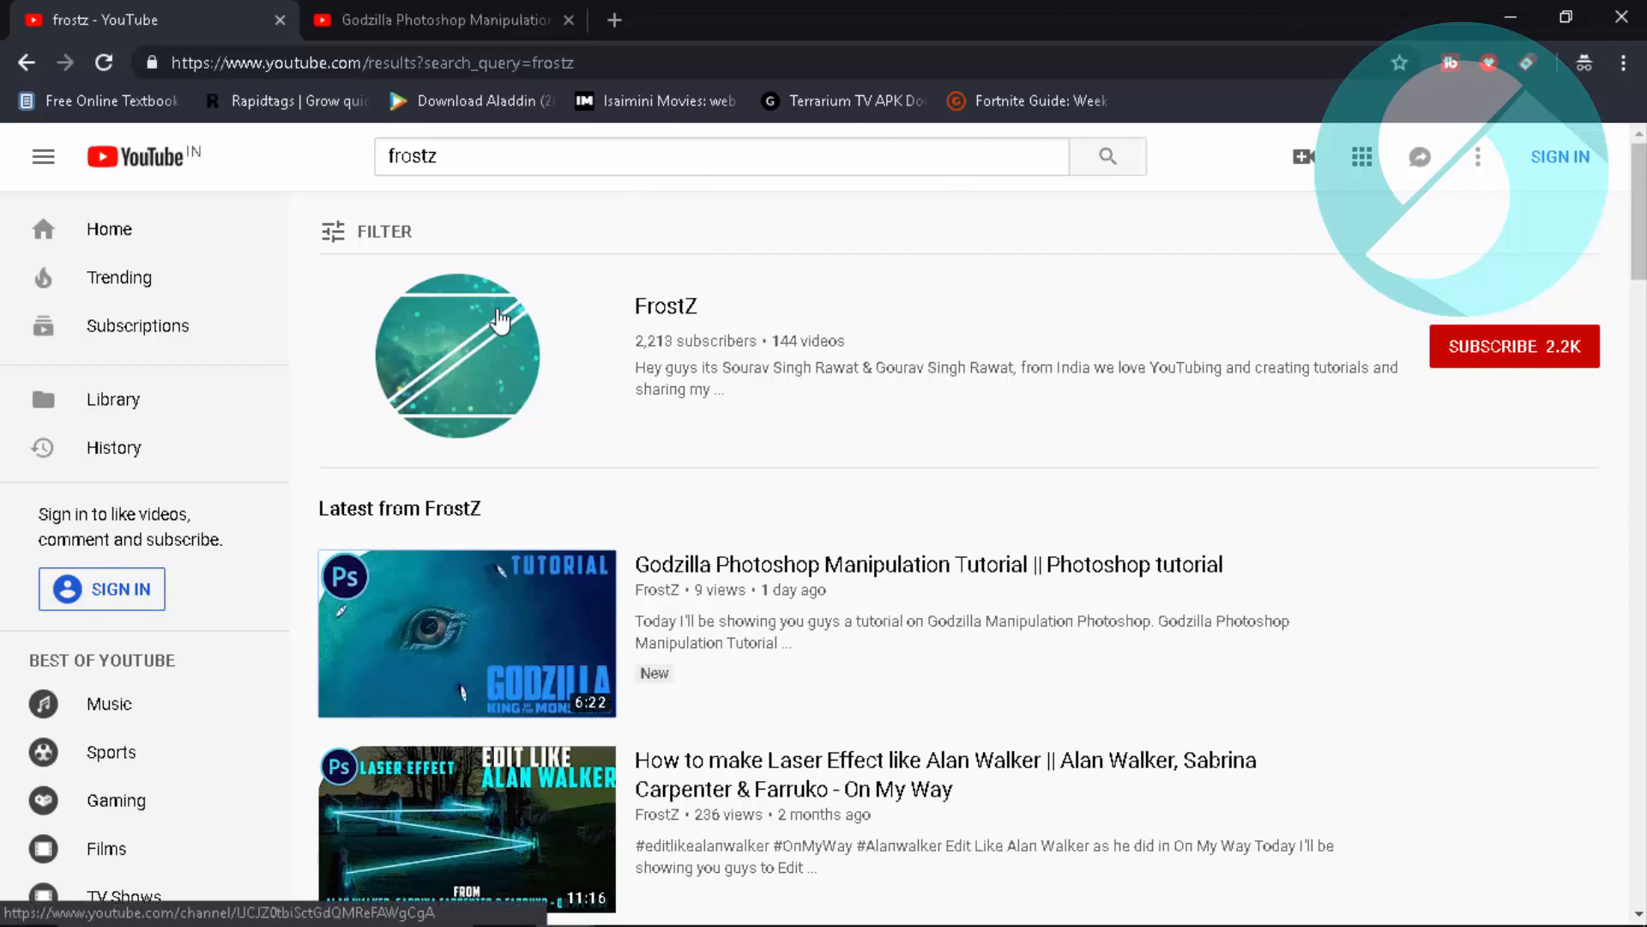
pyautogui.moveTo(550, 330)
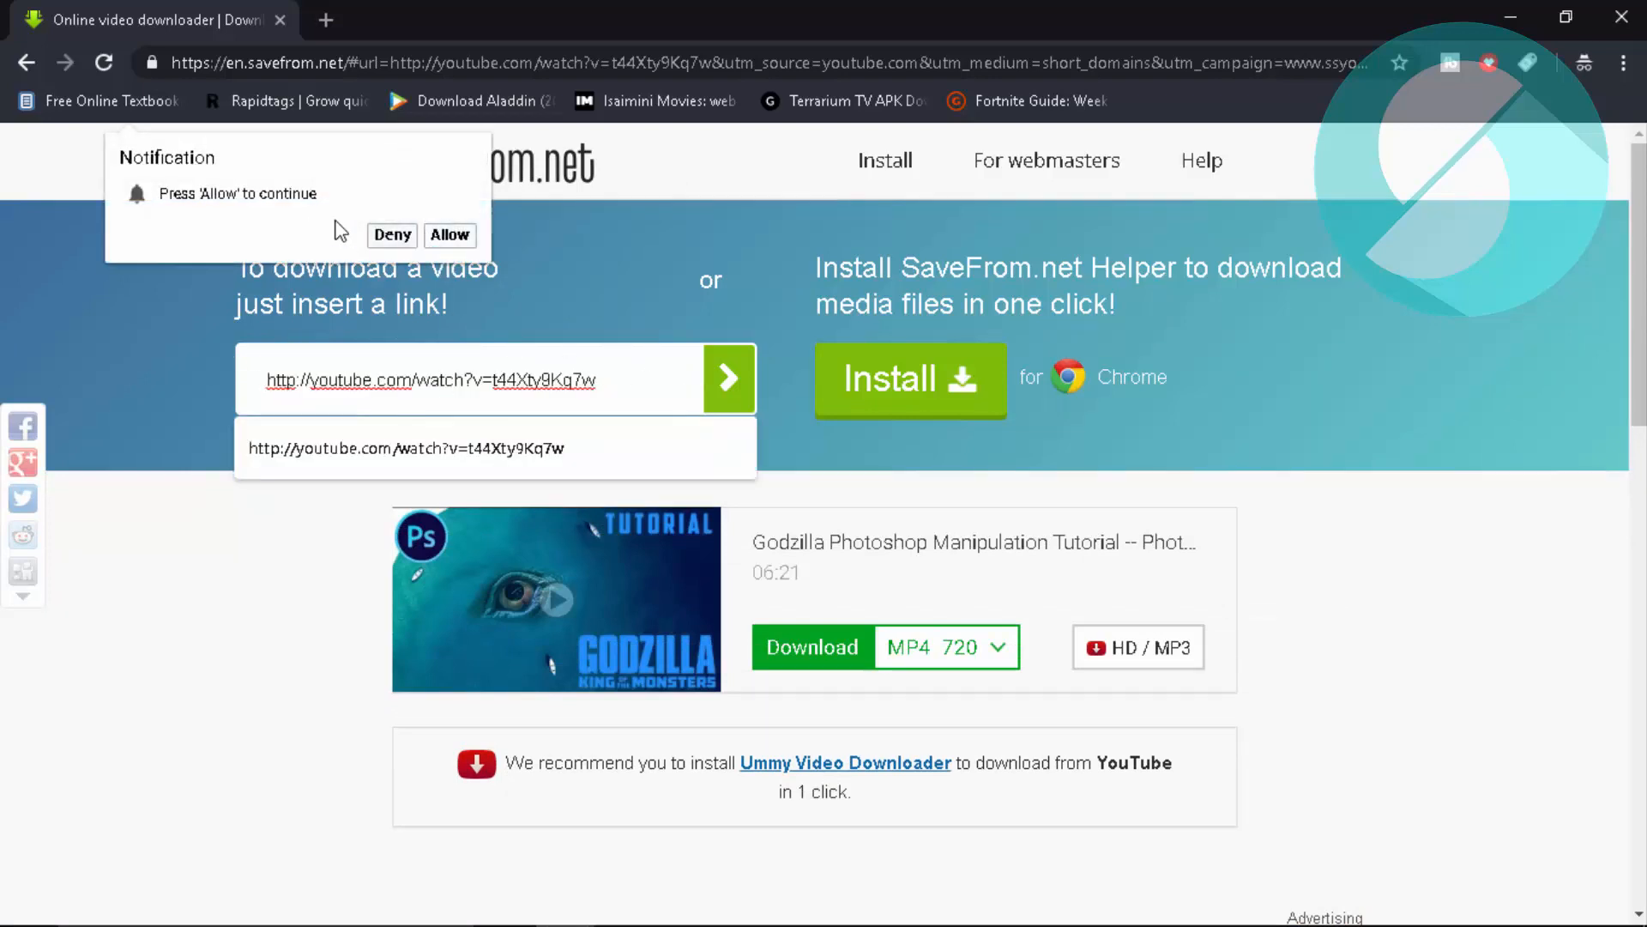
pyautogui.moveTo(728, 379)
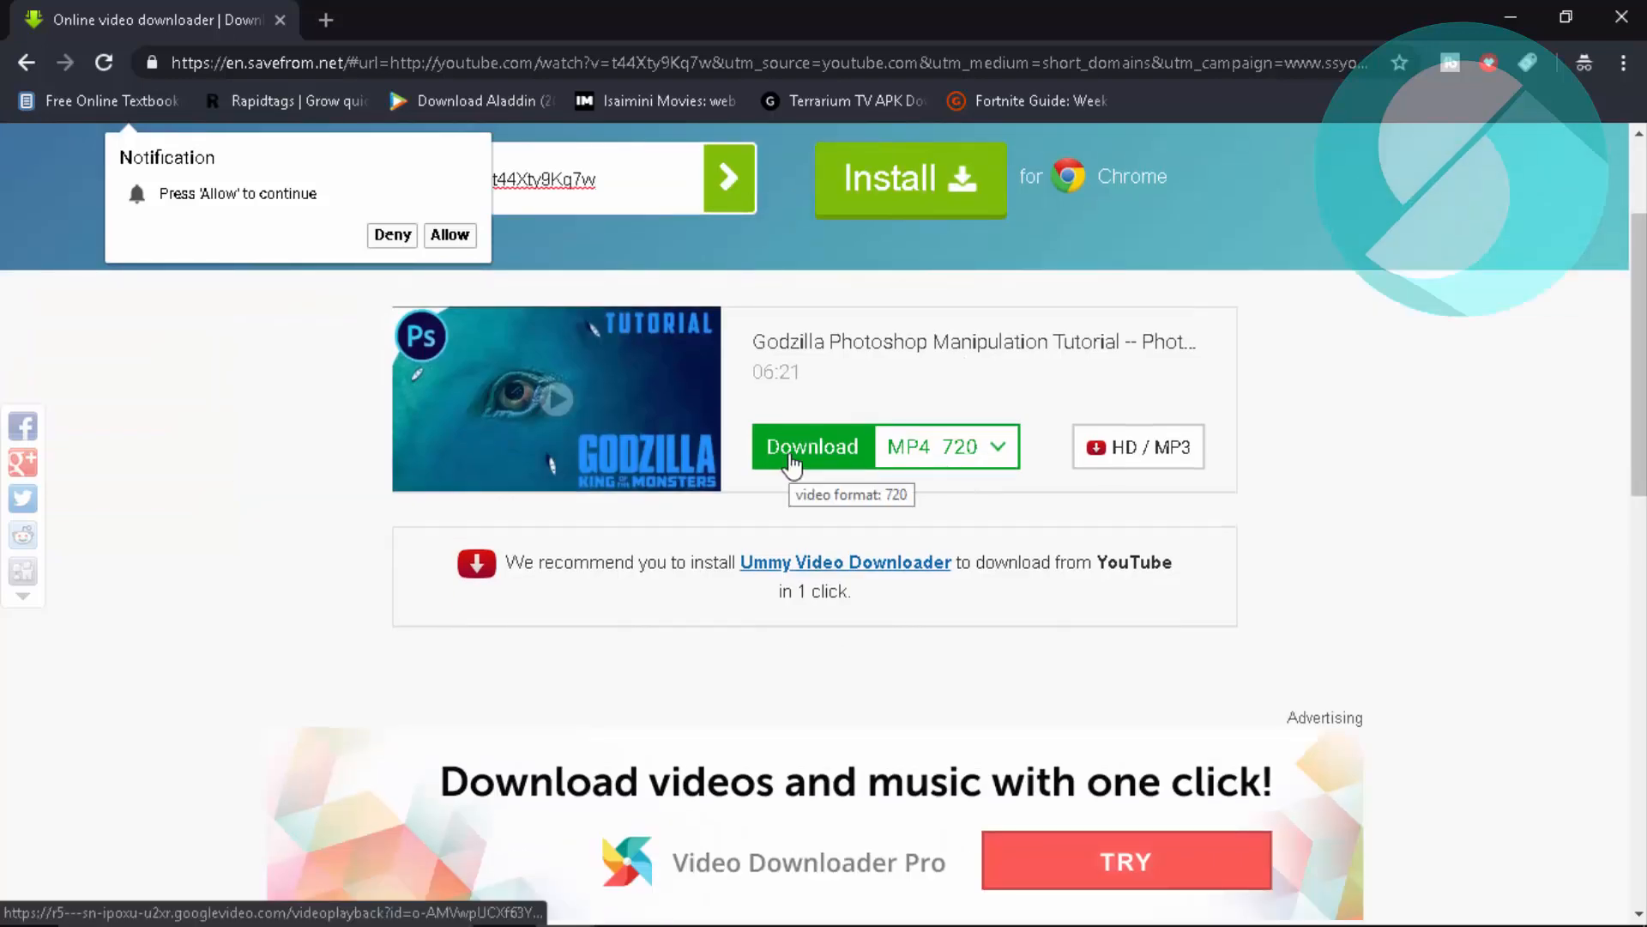
# Start the Godzilla tutorial MP4 720 download, close the advert tab and return to SaveFrom.net
pyautogui.click(812, 446)
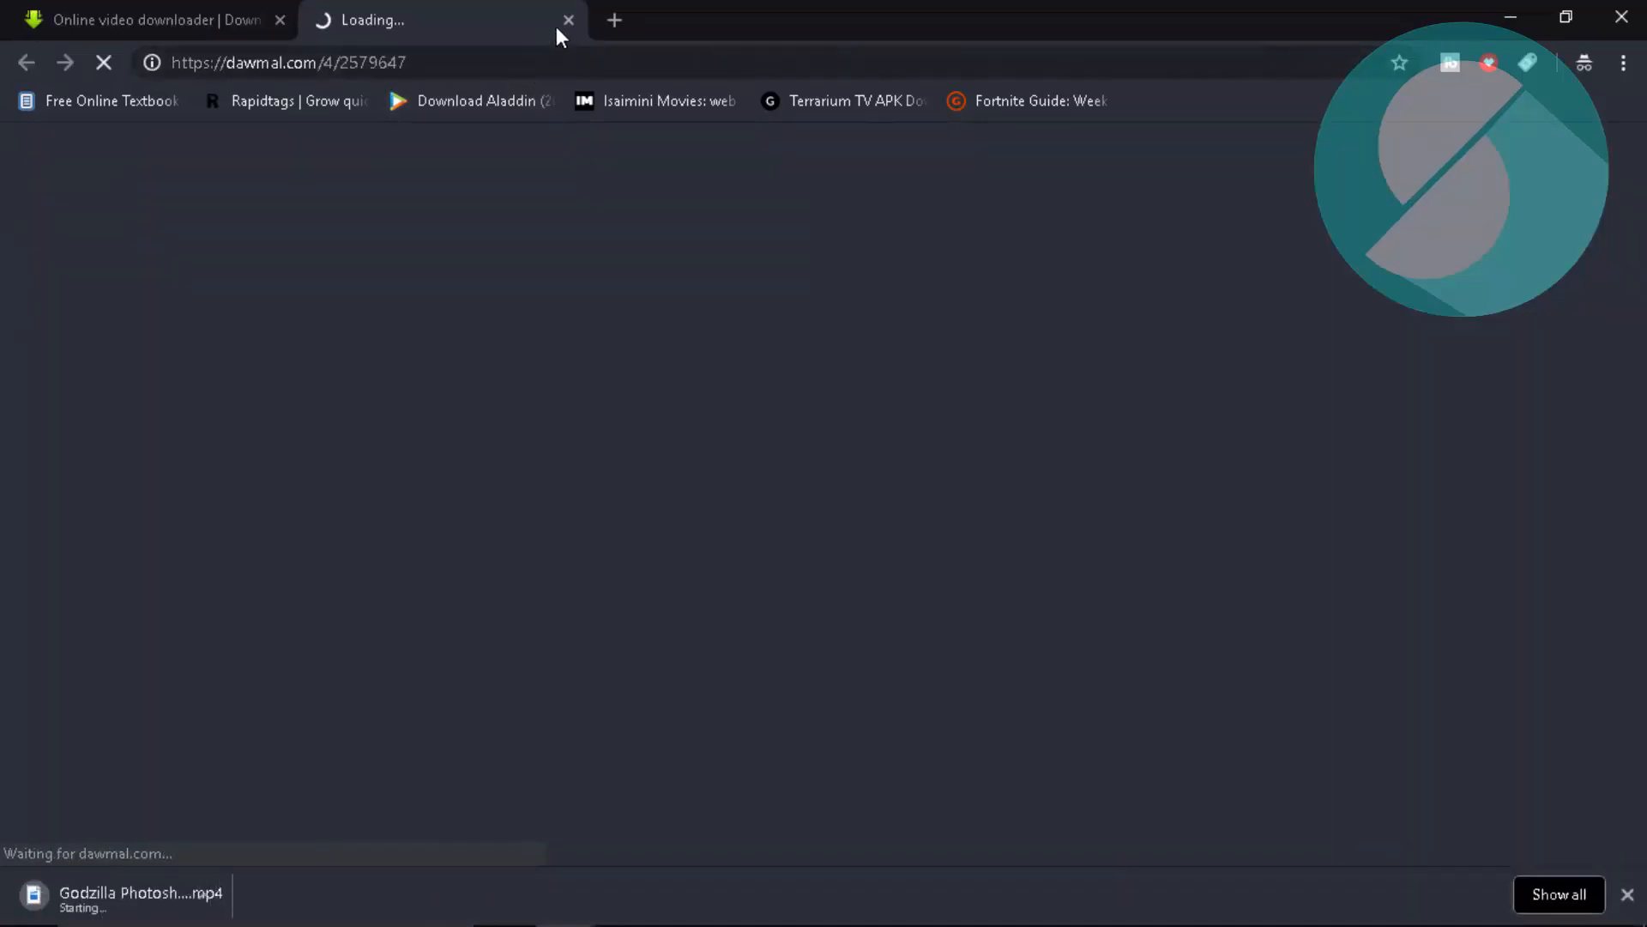
pyautogui.click(1560, 894)
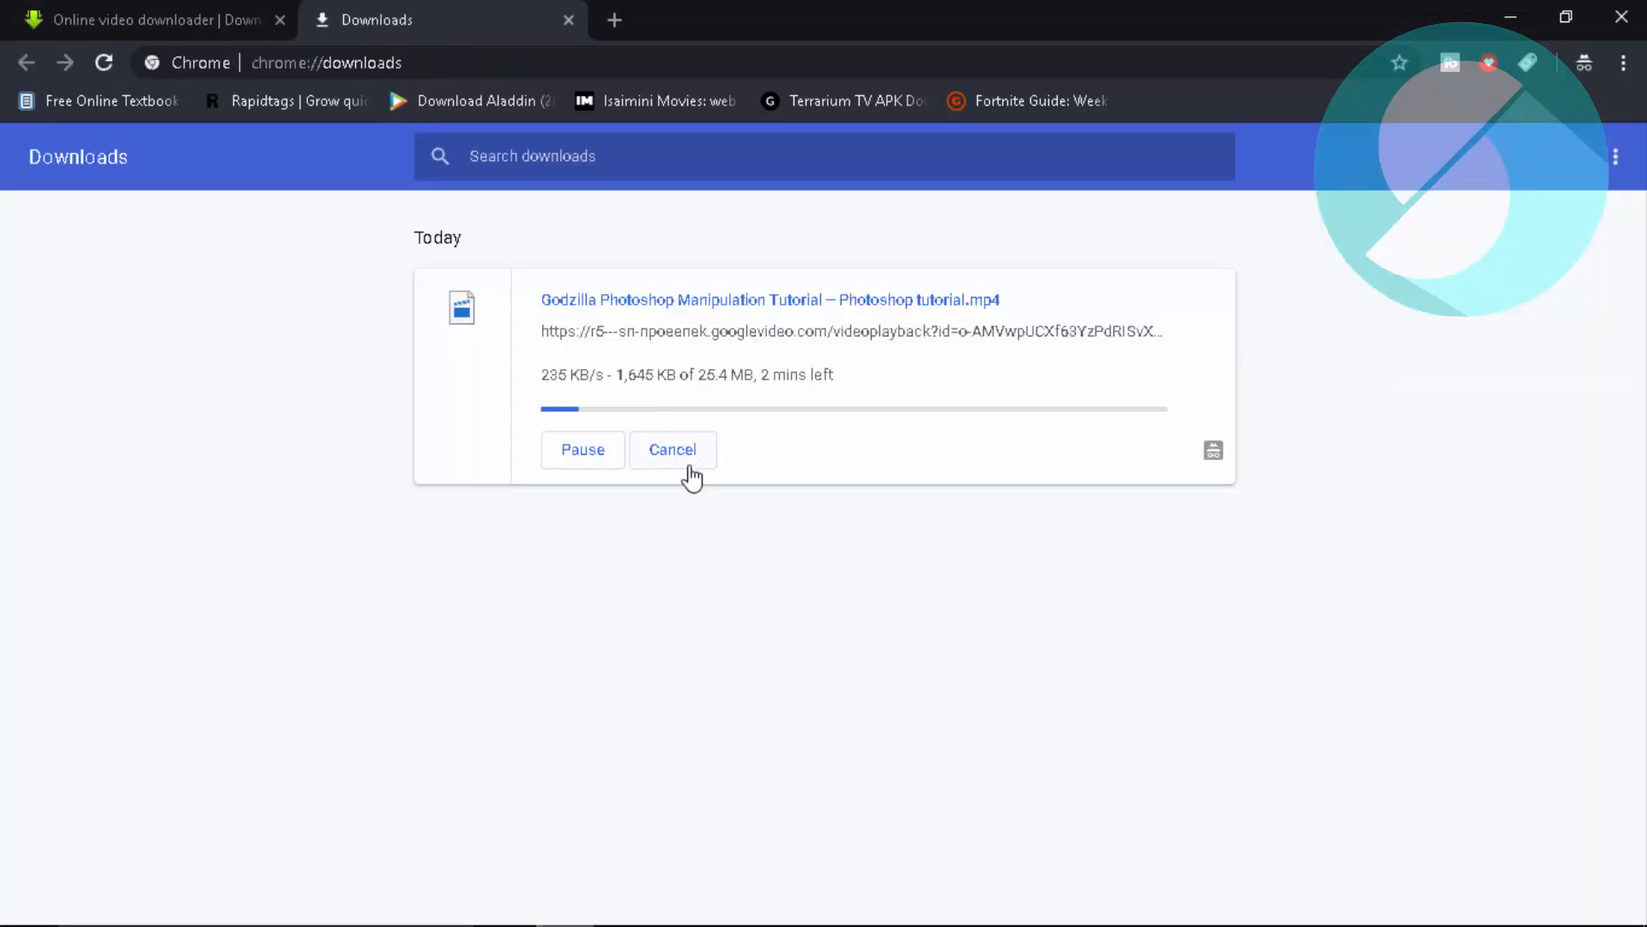
pyautogui.click(147, 21)
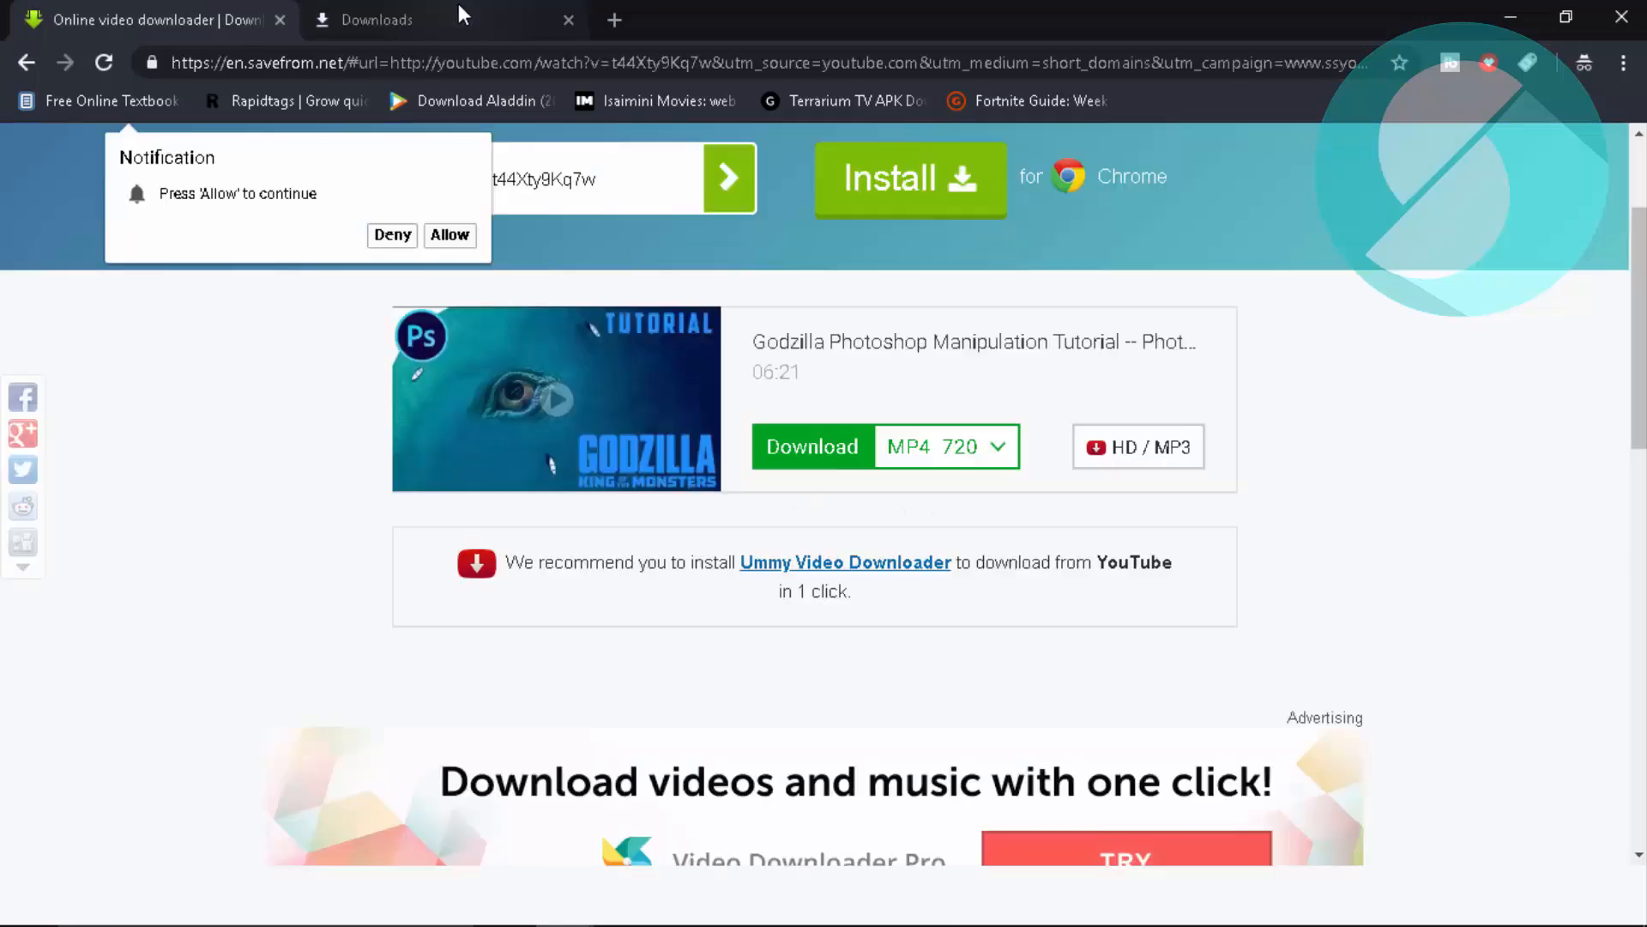
# Close the Downloads tab, preview the video stream in the player, then go back to SaveFrom.net
pyautogui.click(942, 446)
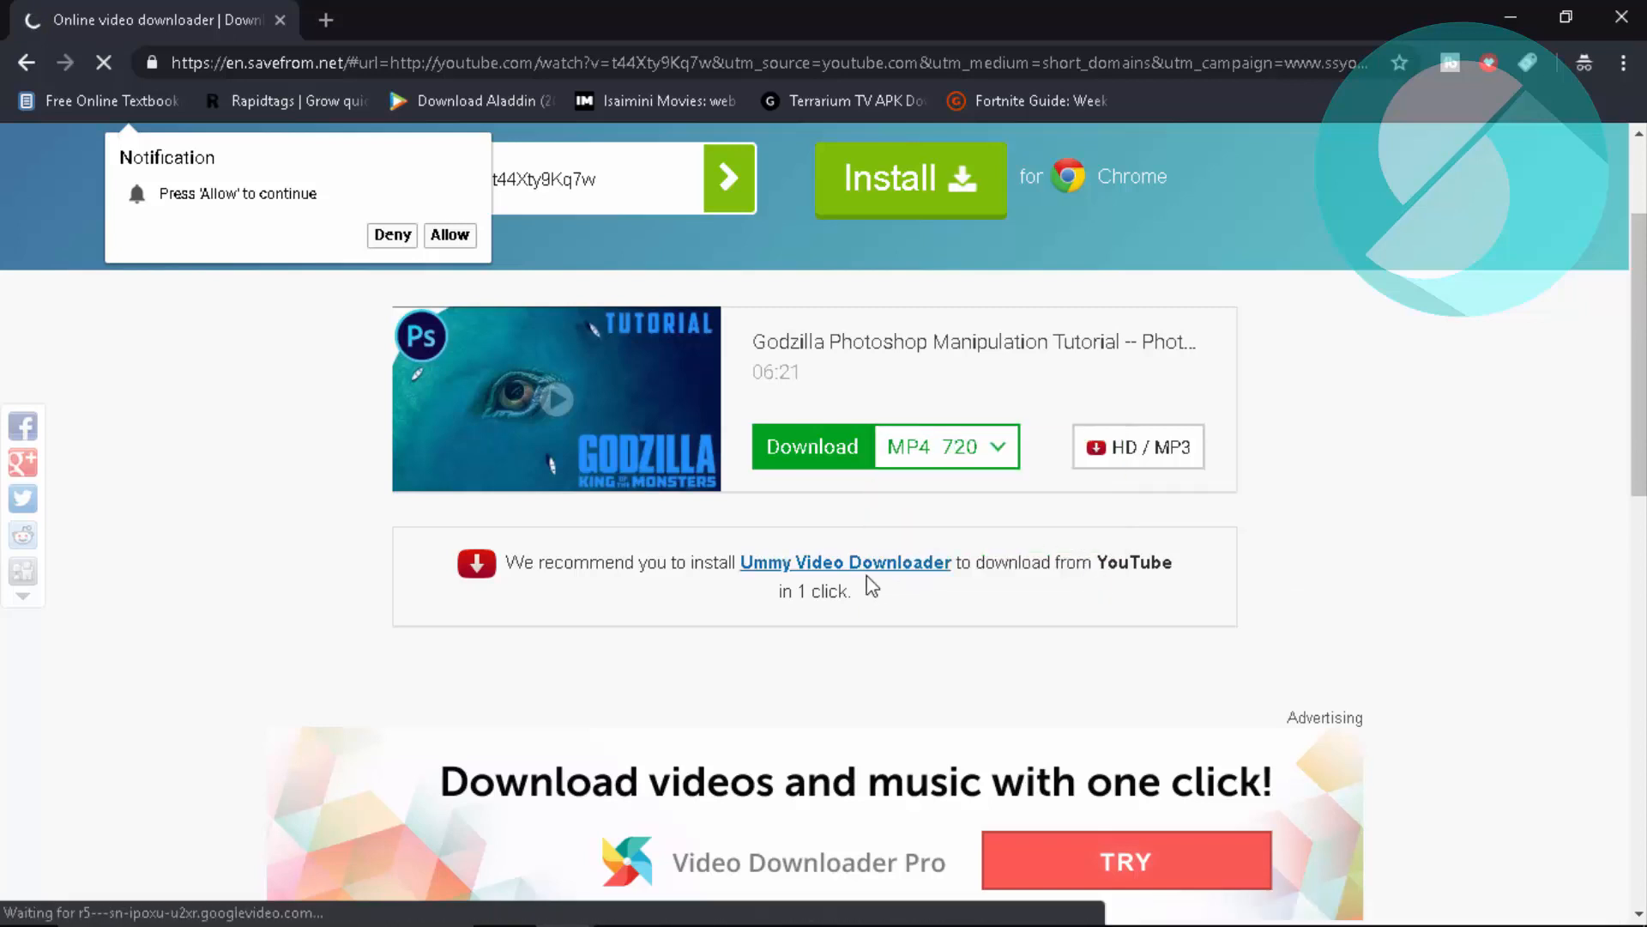
pyautogui.click(811, 446)
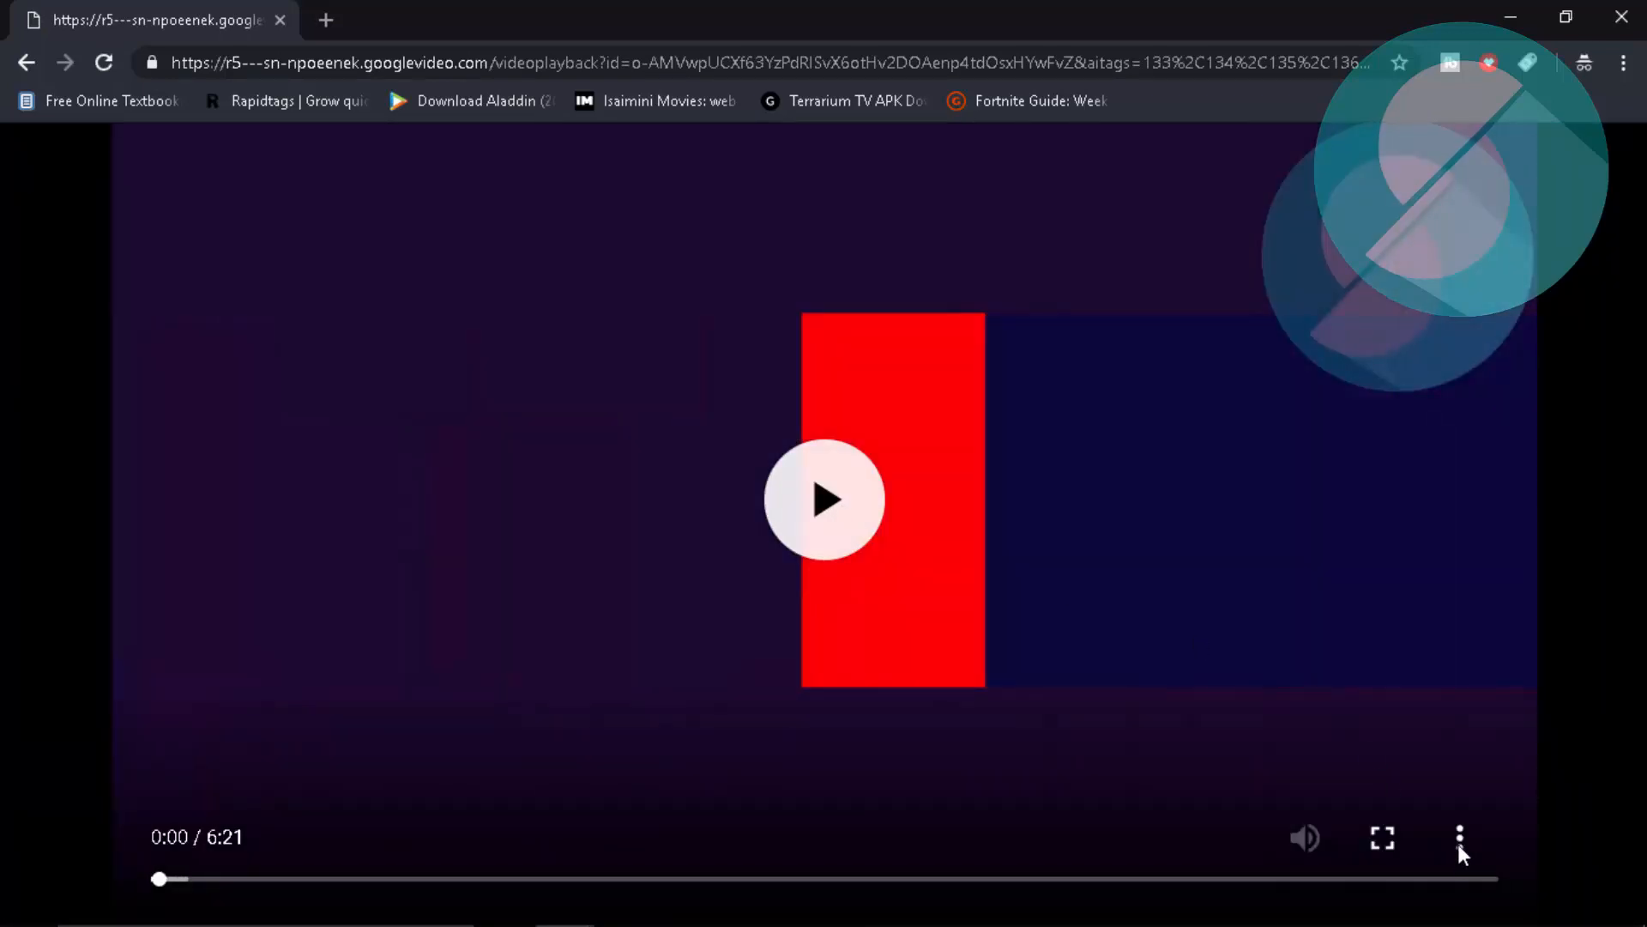
pyautogui.click(1459, 837)
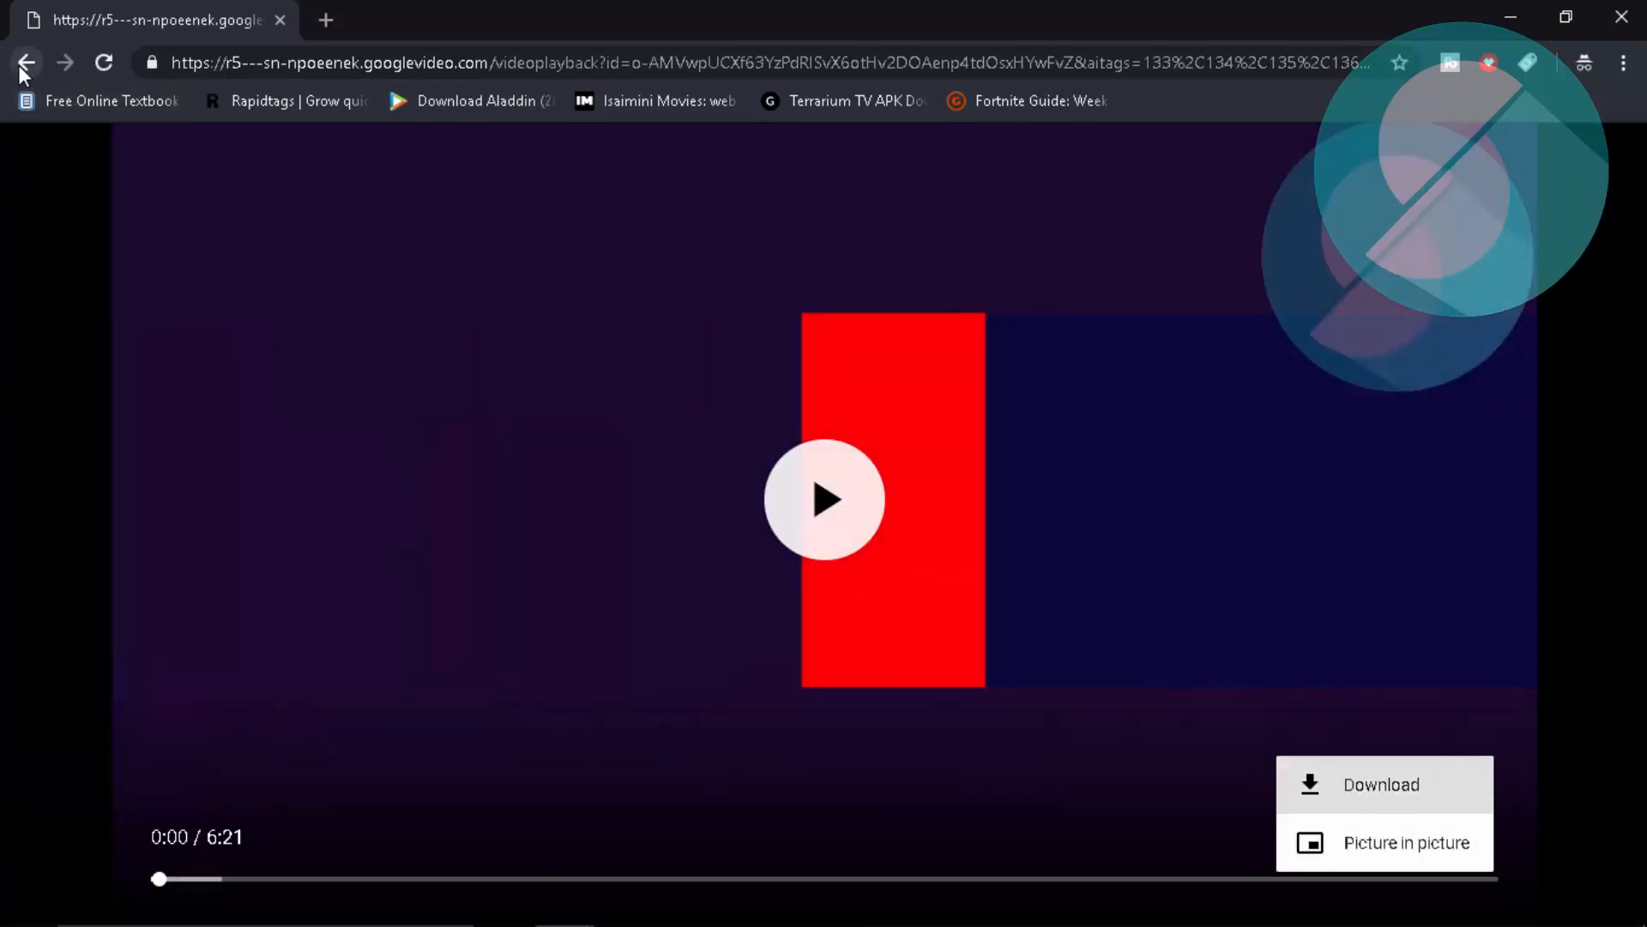
pyautogui.click(25, 62)
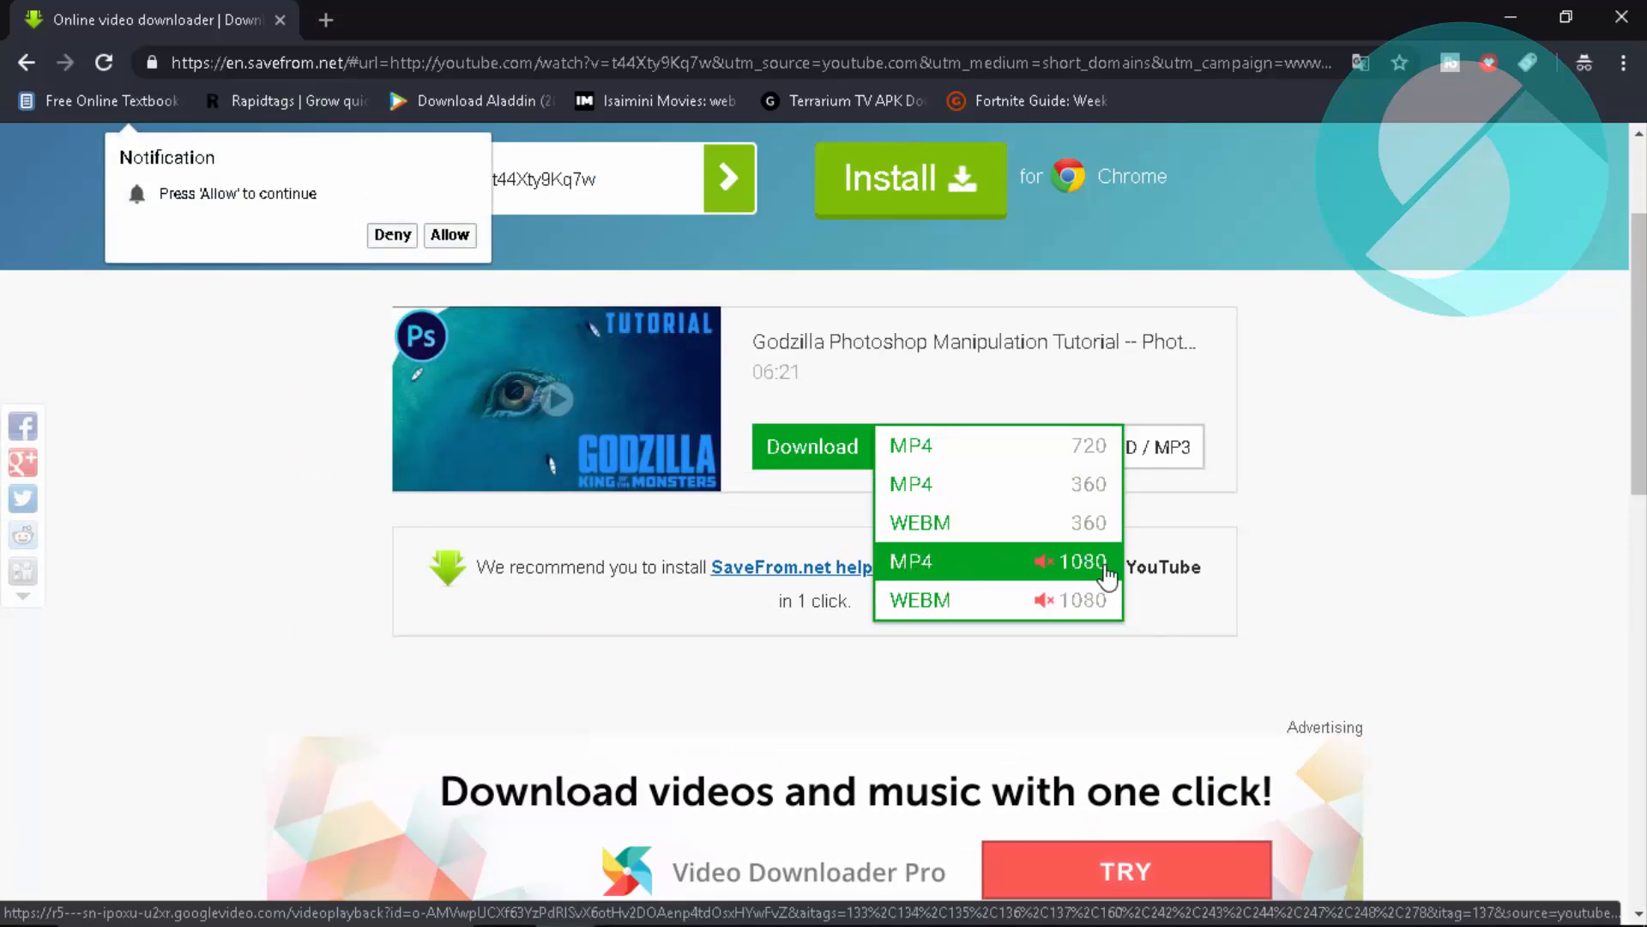
pyautogui.moveTo(1035, 483)
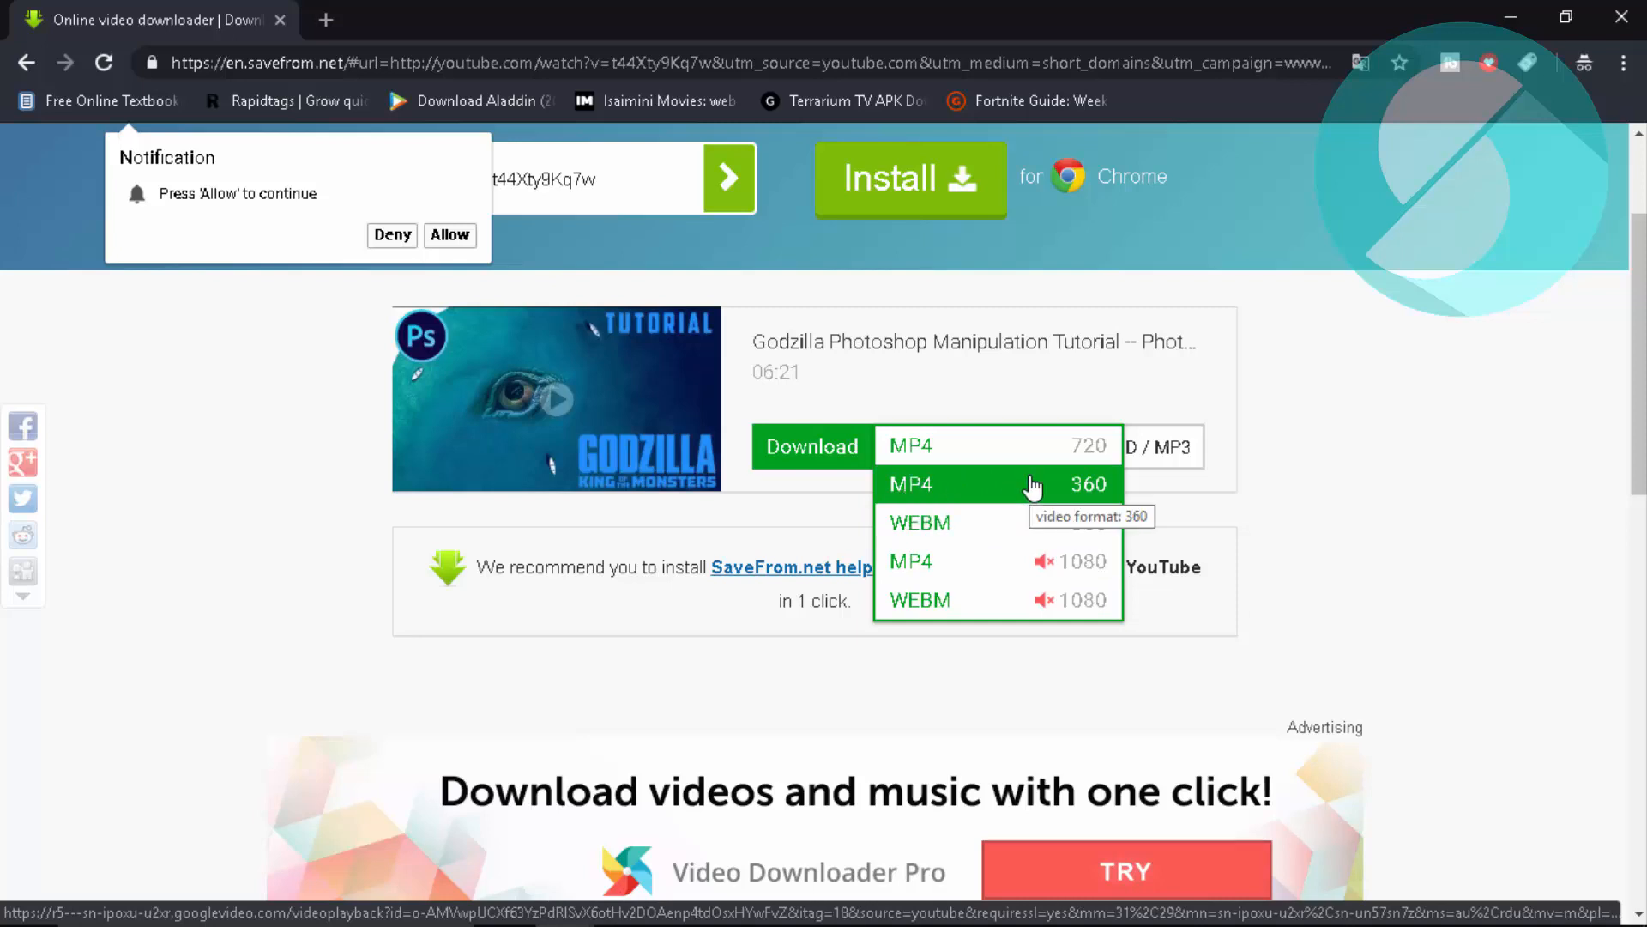
pyautogui.moveTo(1074, 499)
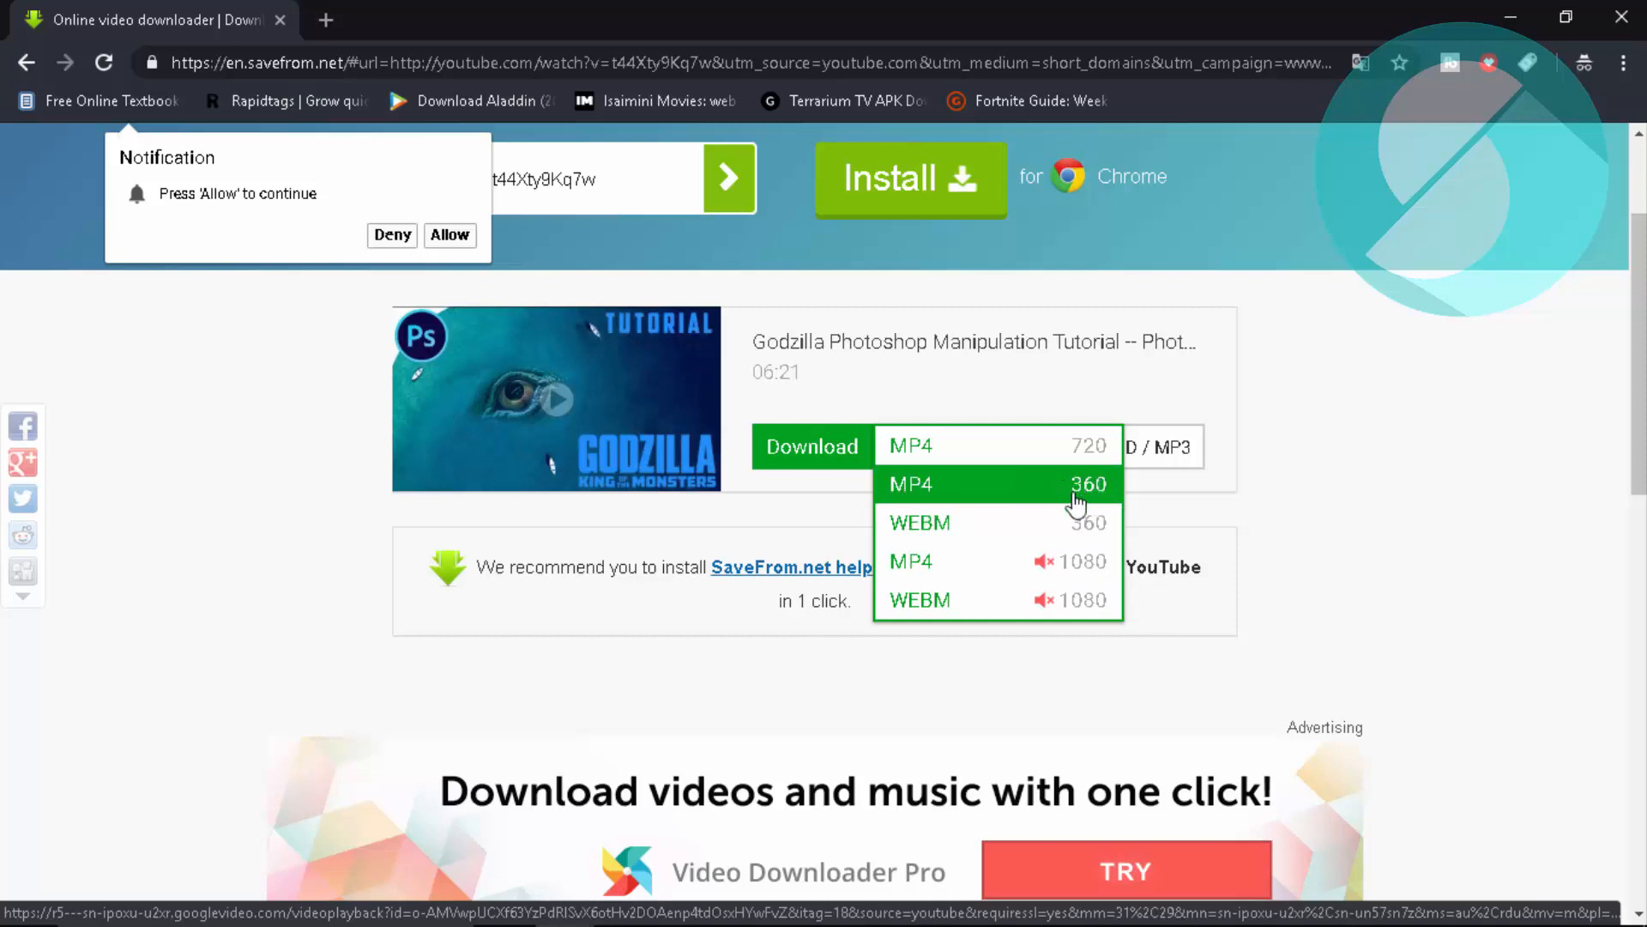
pyautogui.moveTo(1103, 494)
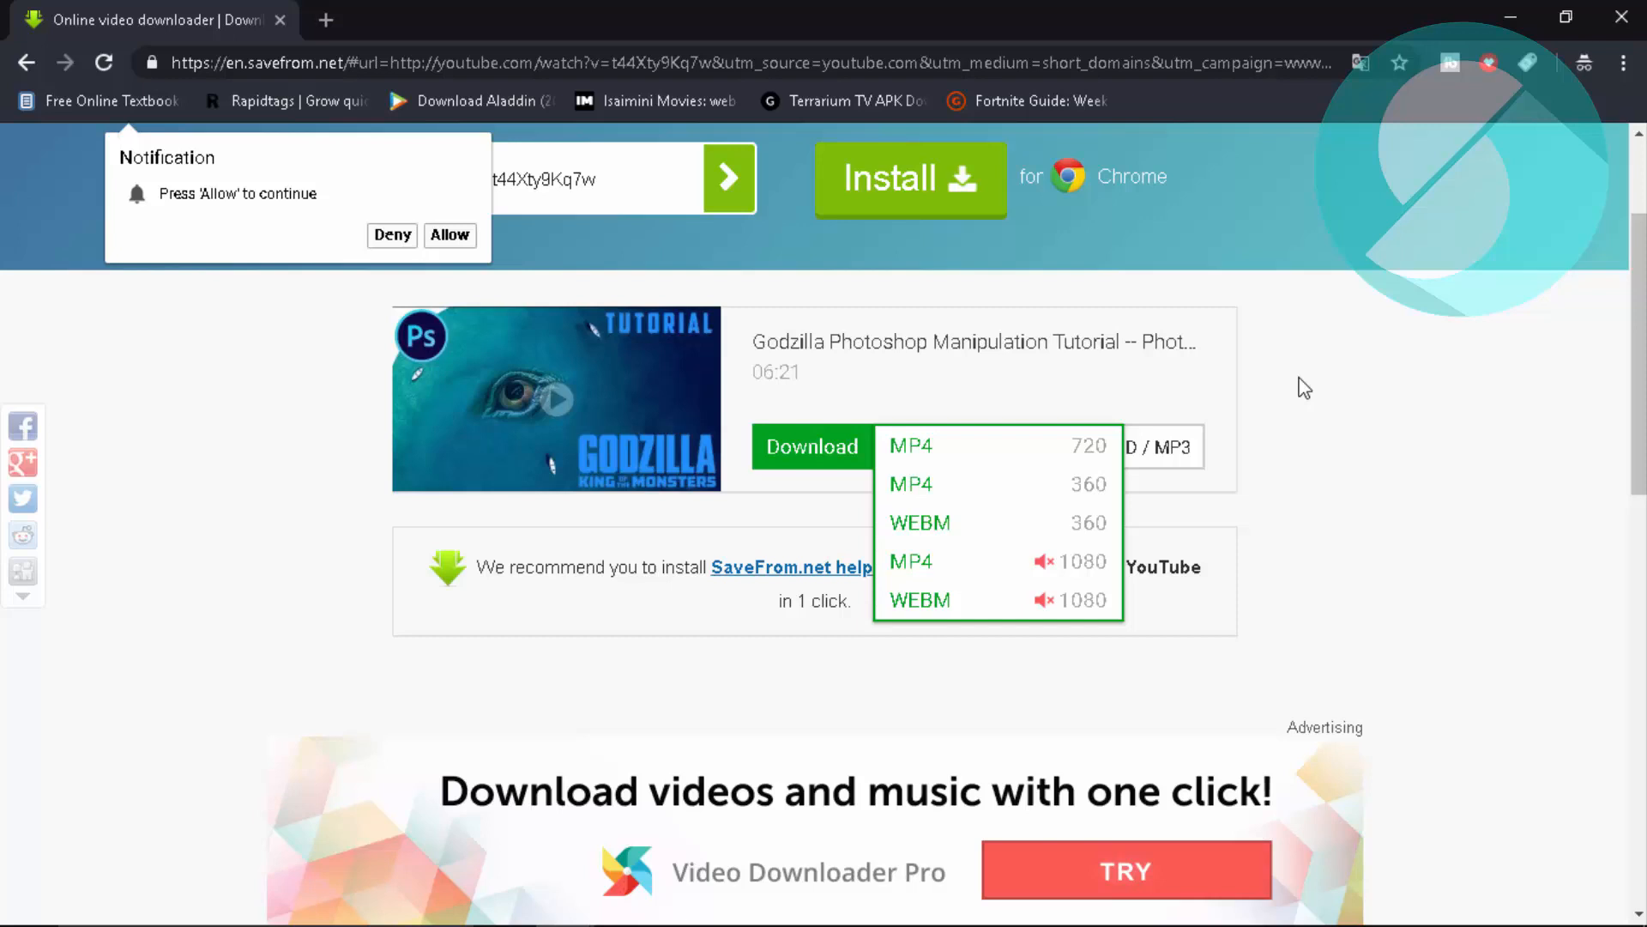
pyautogui.moveTo(1038, 465)
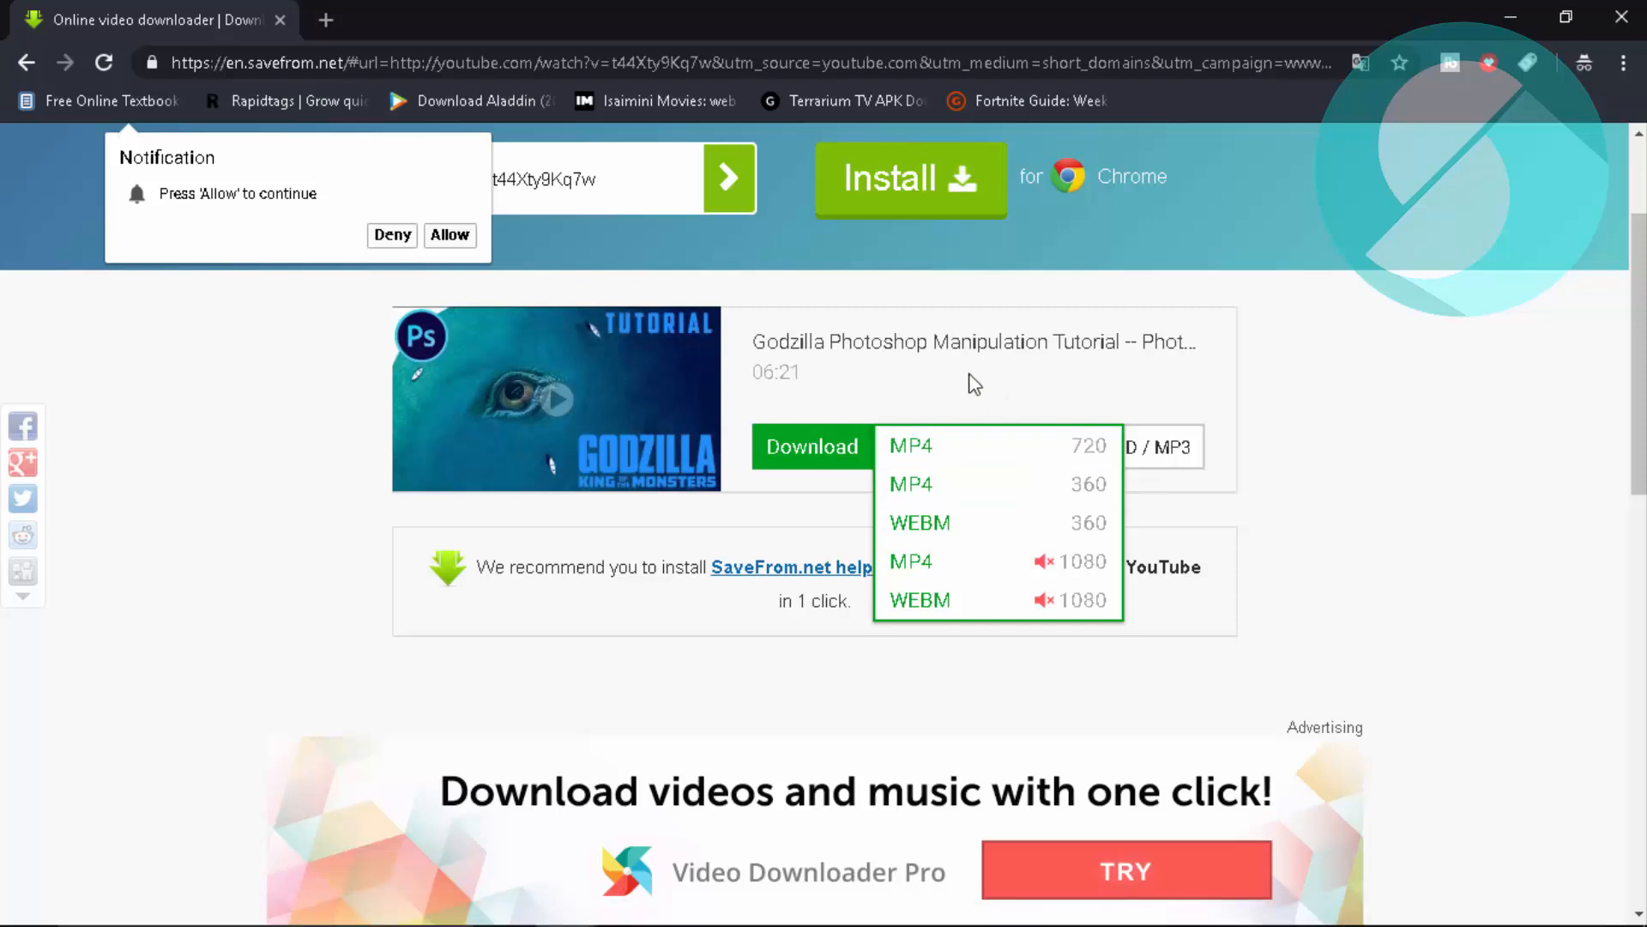
# Dismiss the format list after reviewing the MP4 and WEBM 1080 no-sound options
pyautogui.click(910, 446)
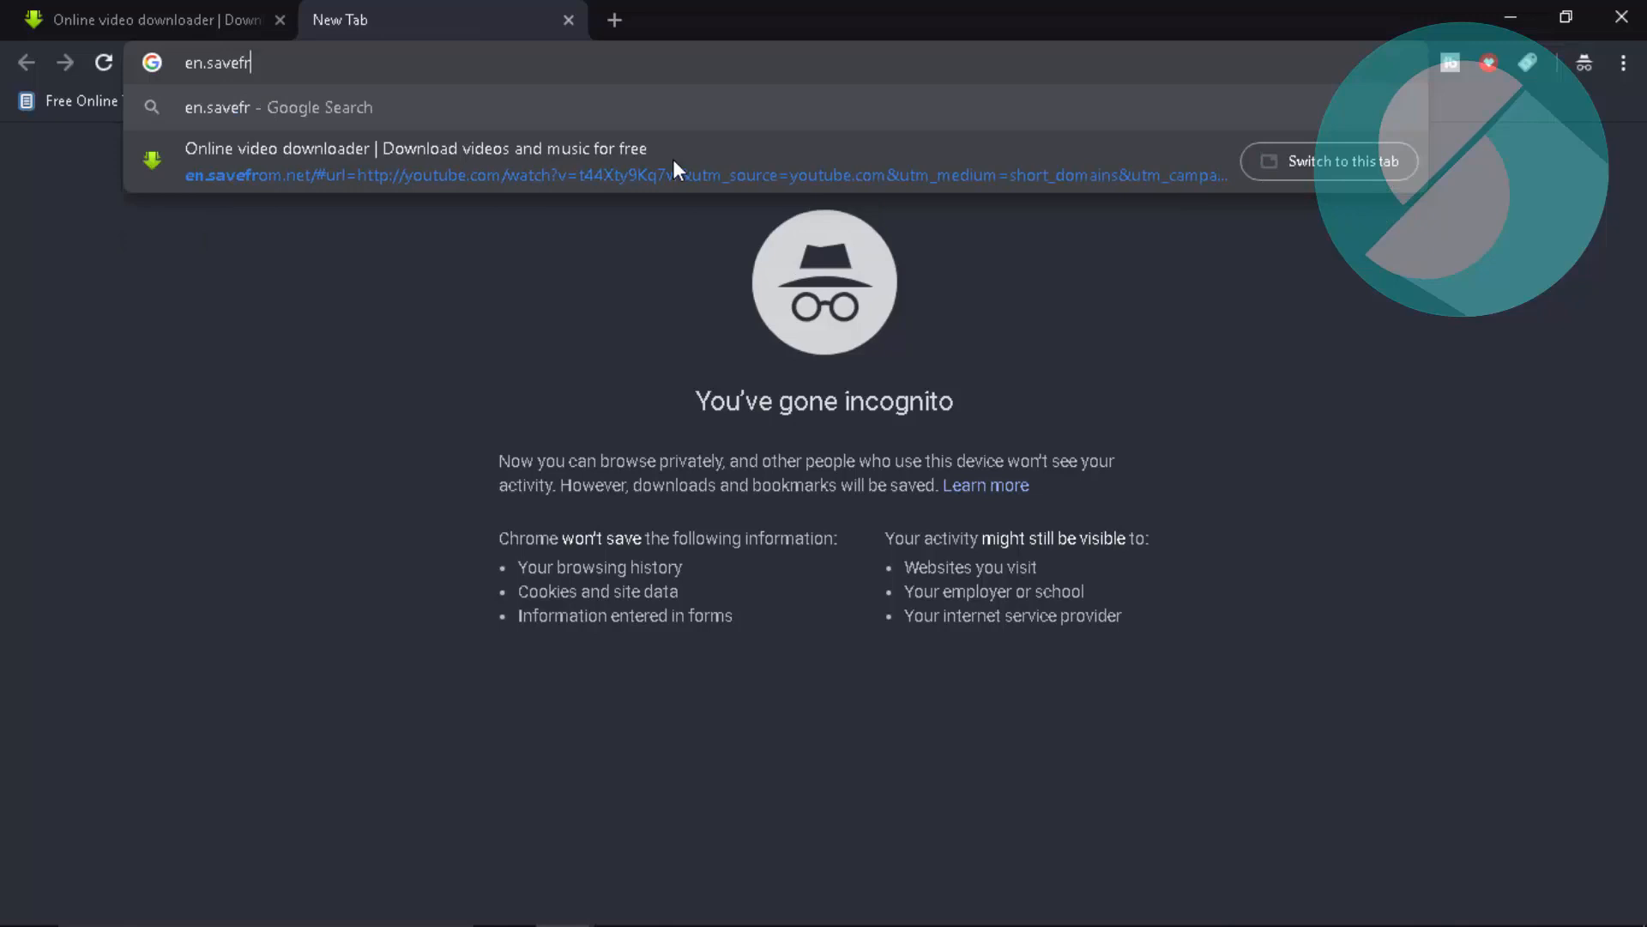
pyautogui.write('en.savefrom.net')
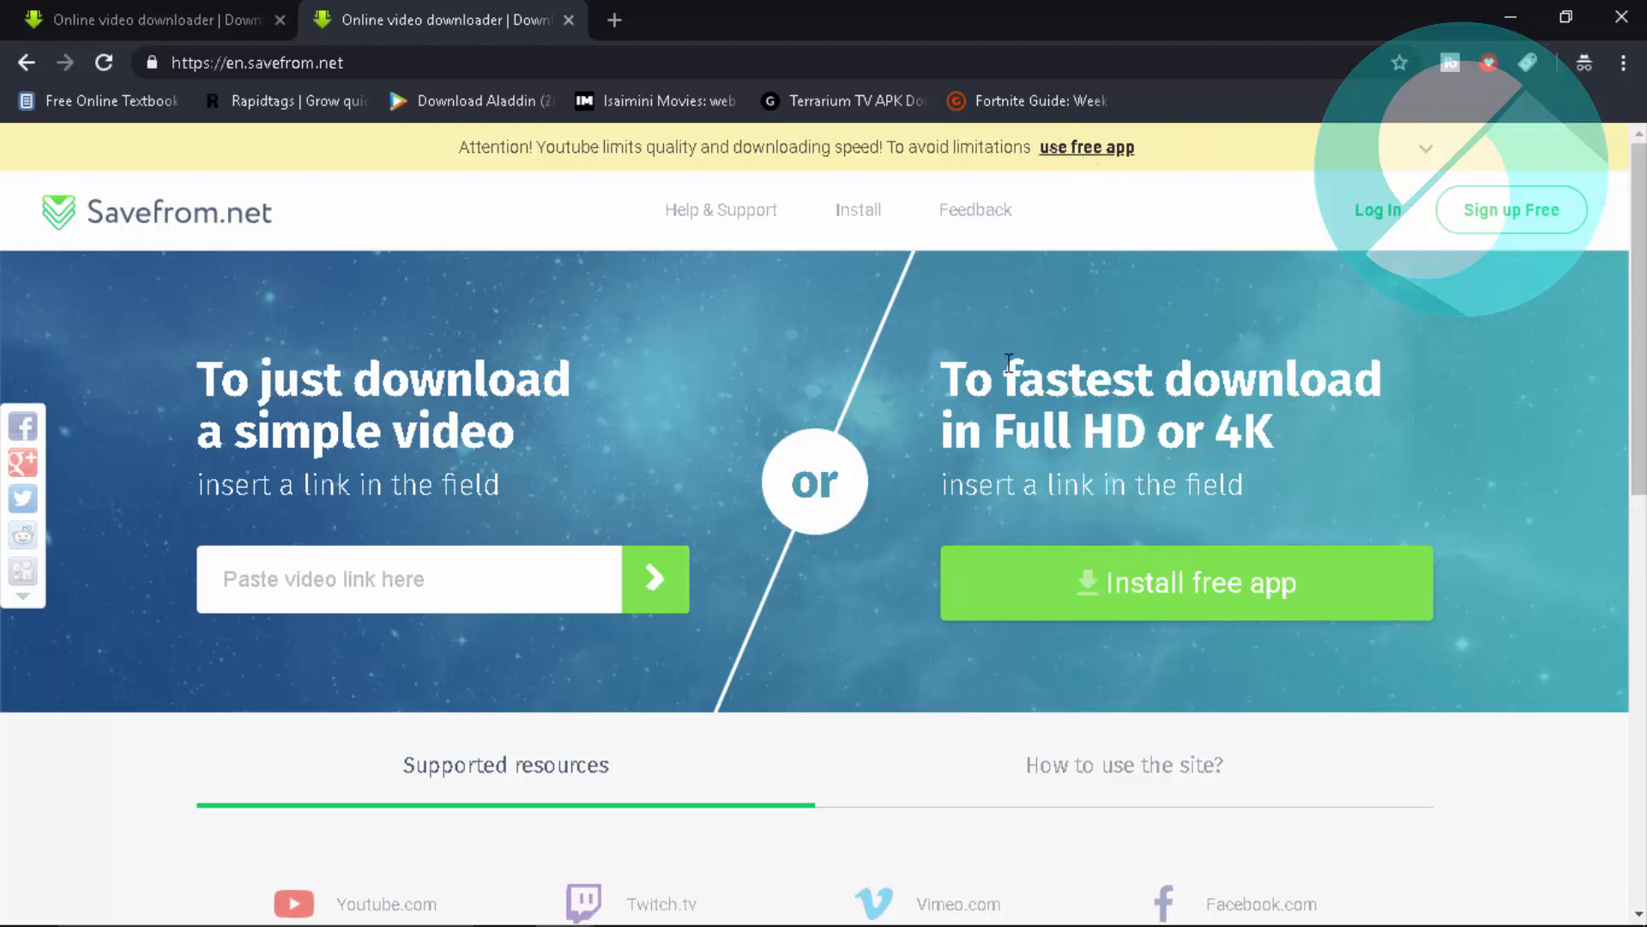
pyautogui.click(410, 578)
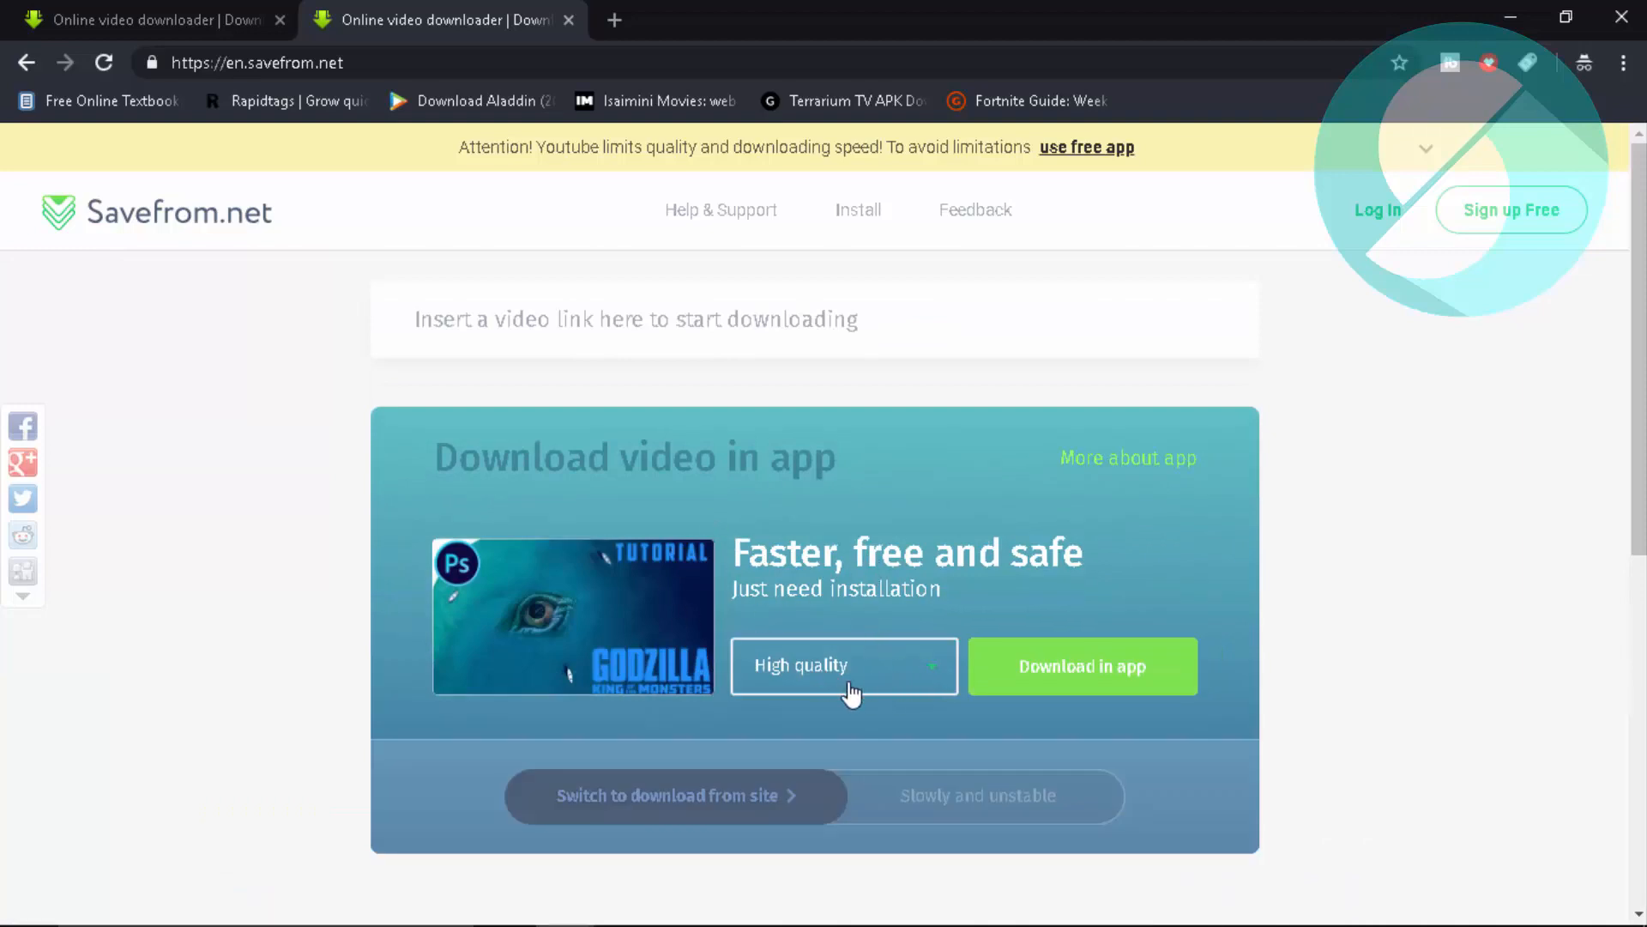
pyautogui.click(840, 666)
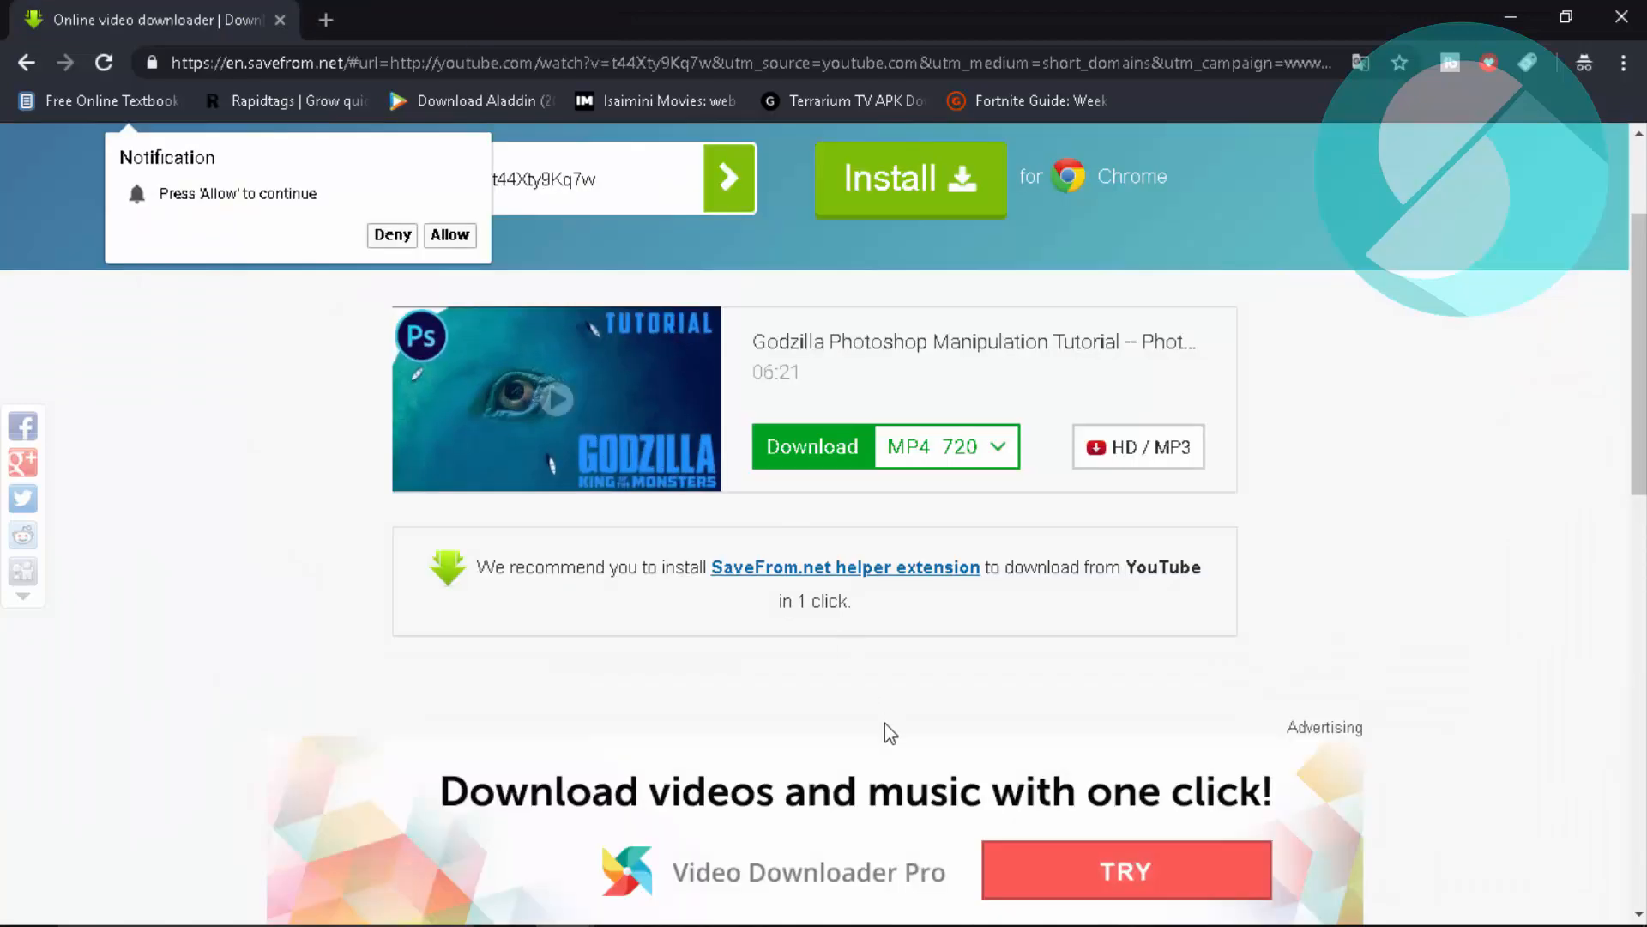
pyautogui.moveTo(868, 724)
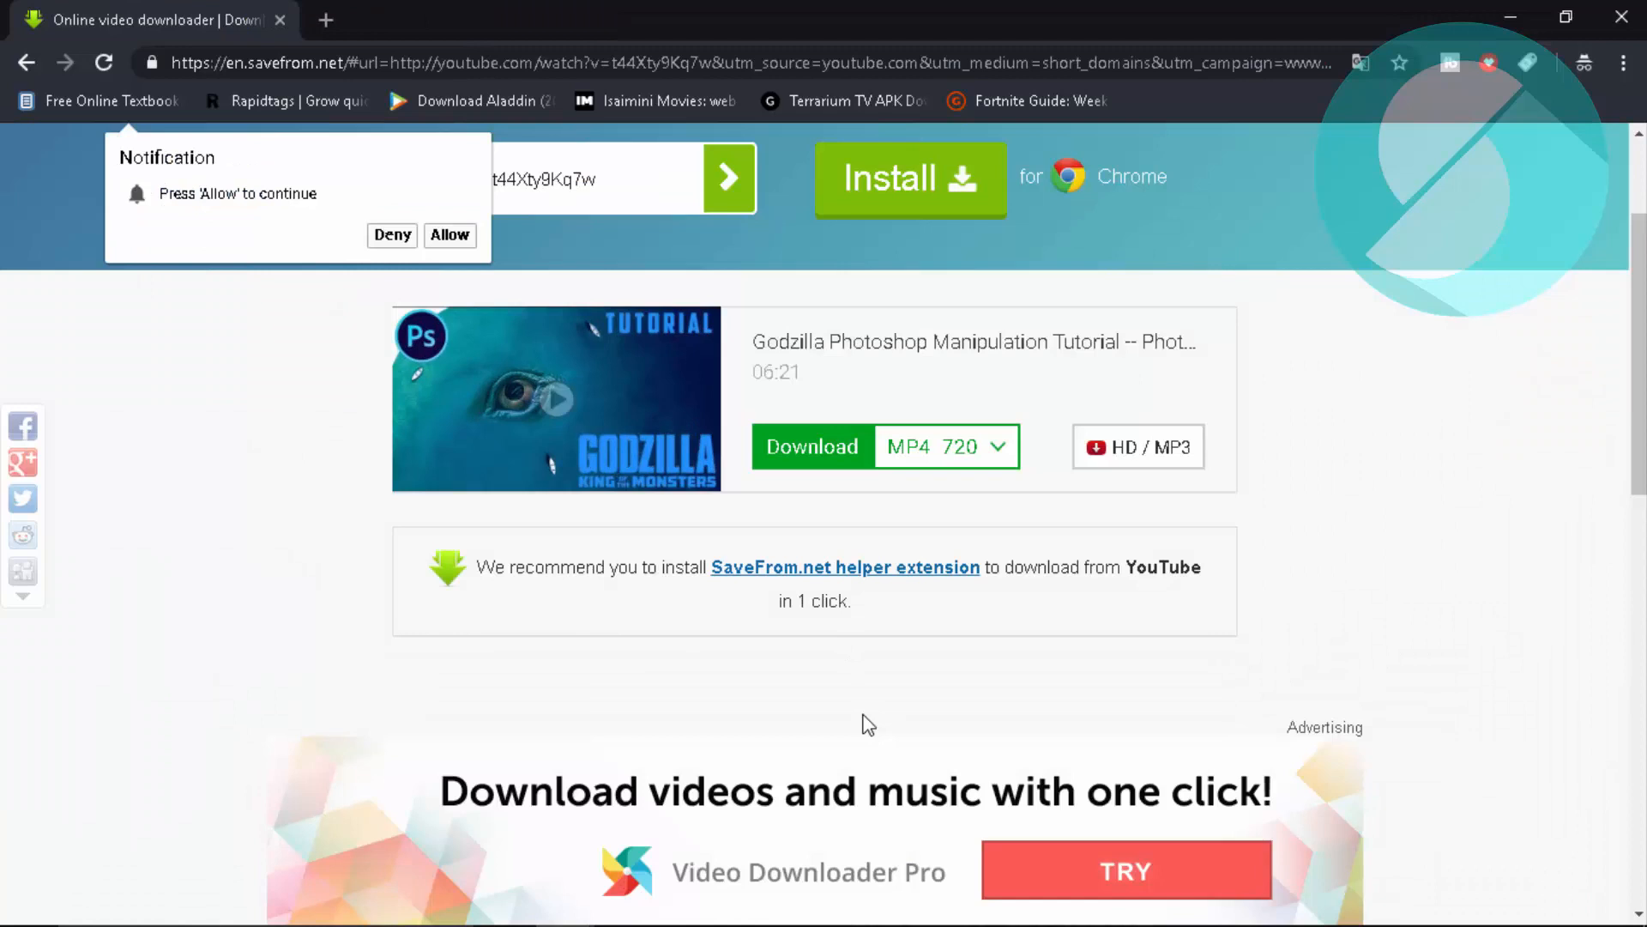
pyautogui.moveTo(882, 719)
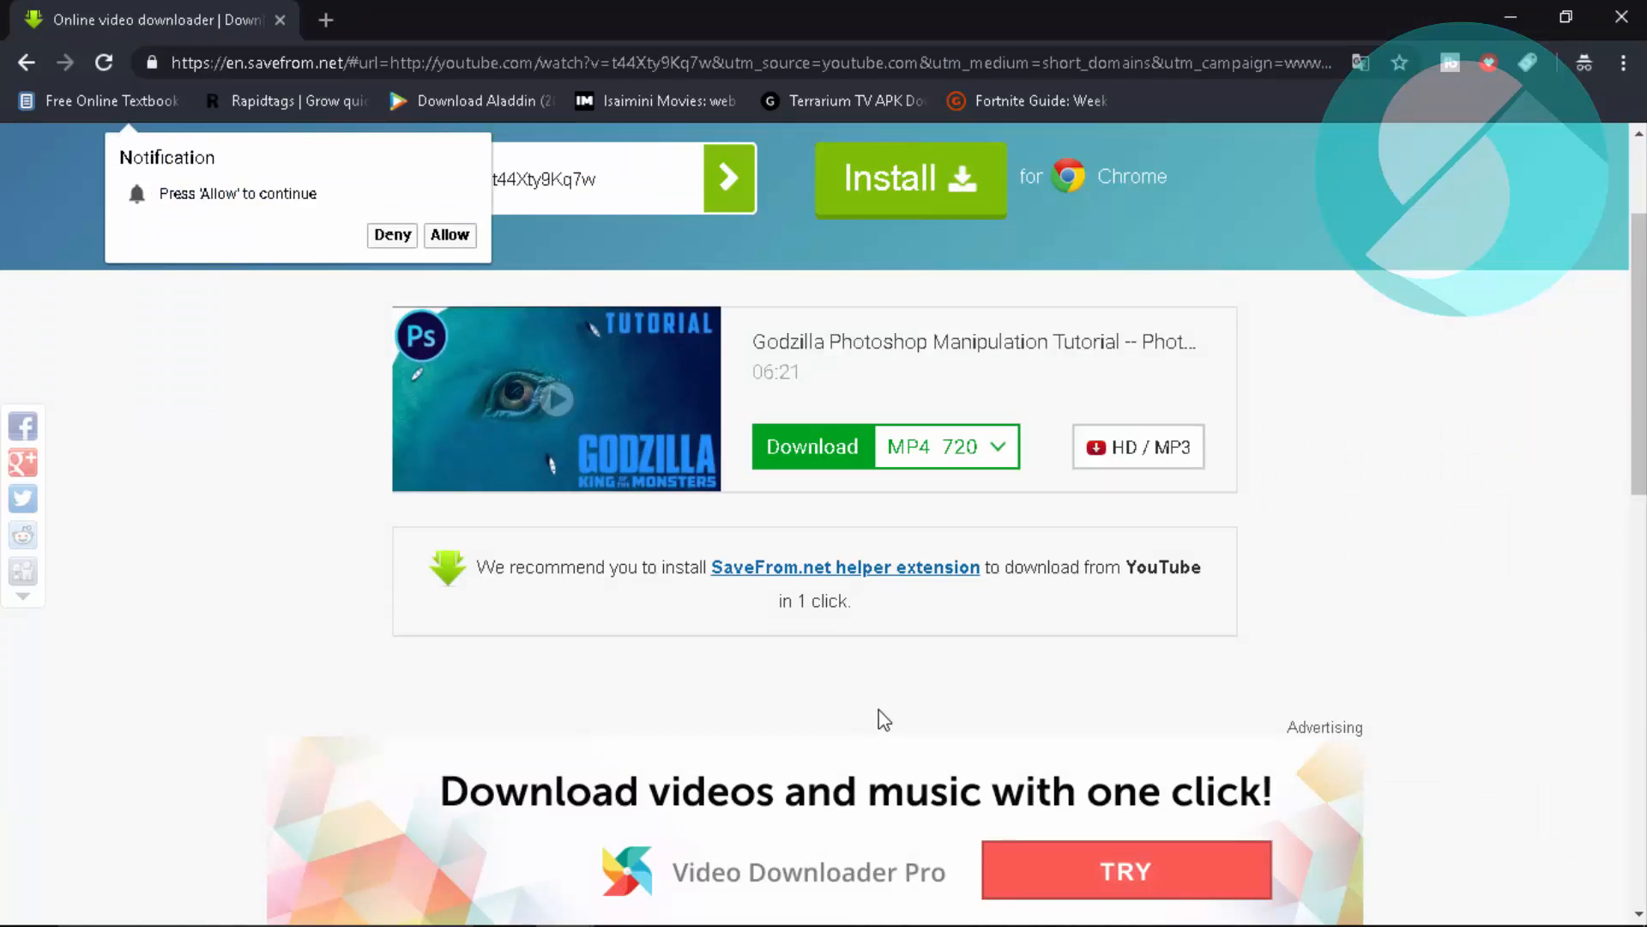